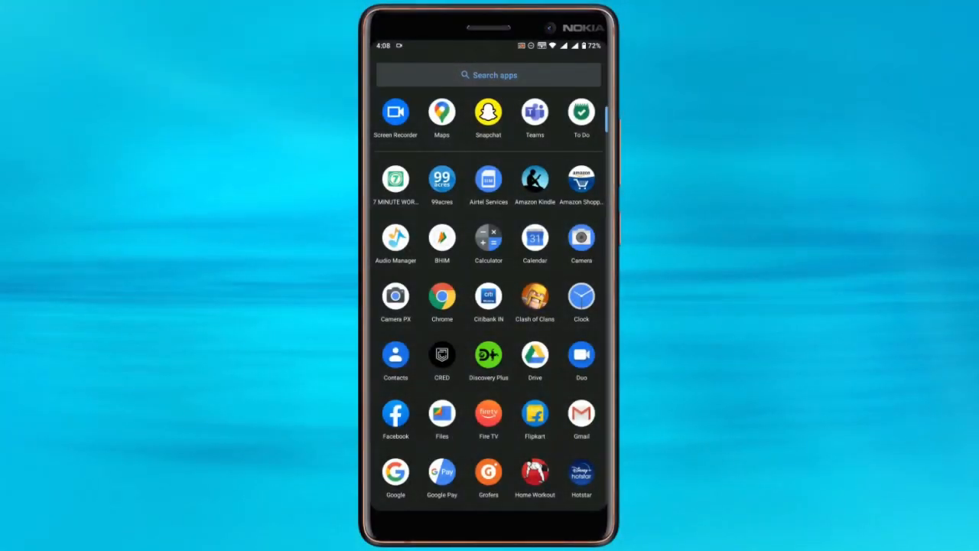
# Launch Google Maps and reach its main Settings list.
pyautogui.click(441, 111)
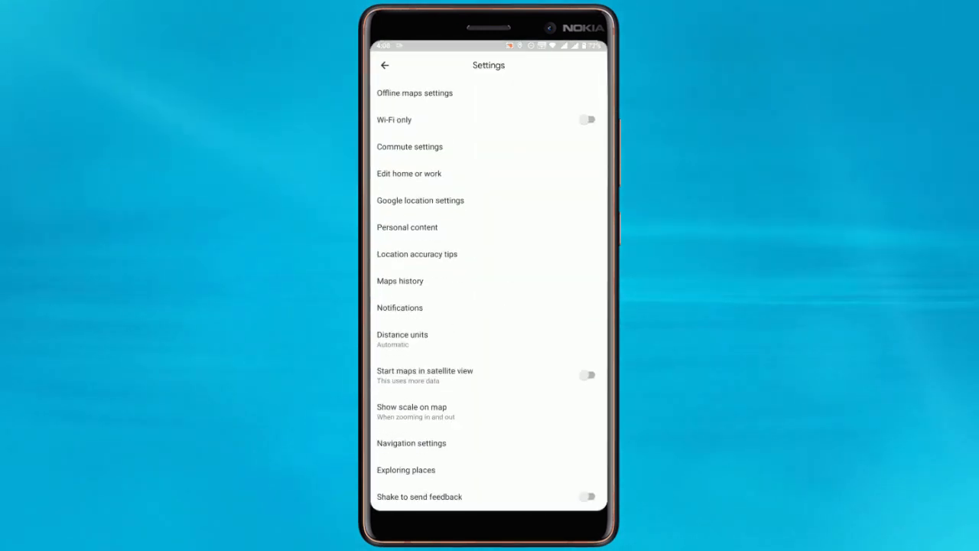
# Open Navigation settings showing voice selection at Default (English).
pyautogui.click(410, 444)
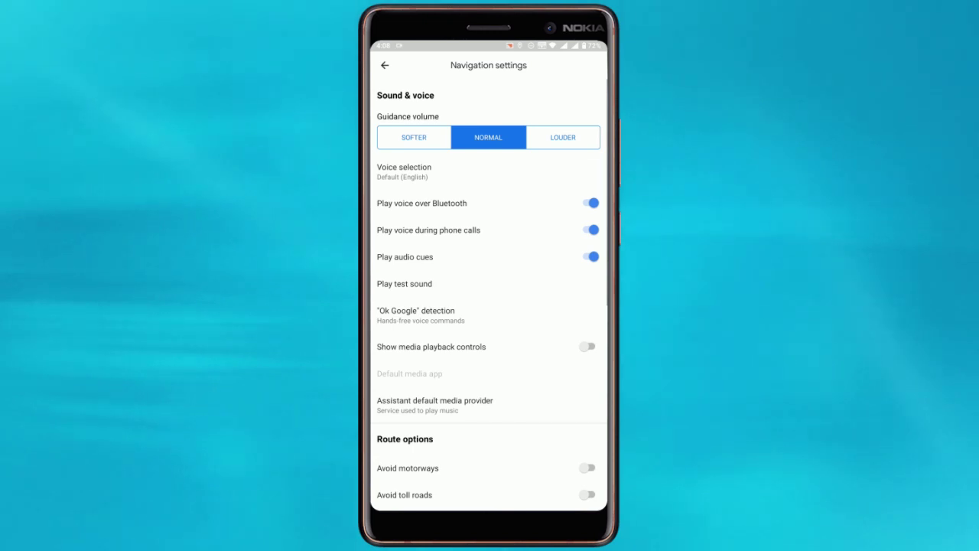
pyautogui.click(466, 171)
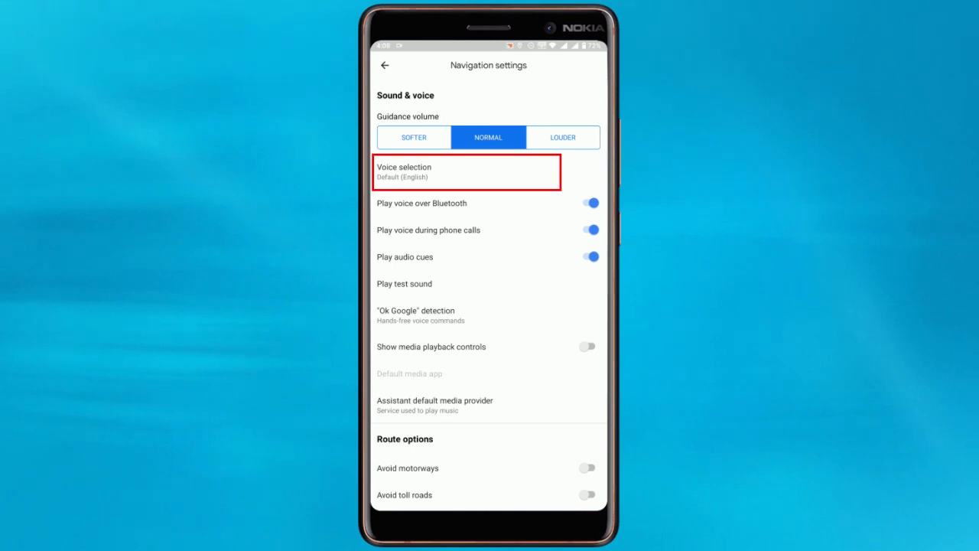
# Pick English (India) from the suggested navigation voices list.
pyautogui.click(467, 172)
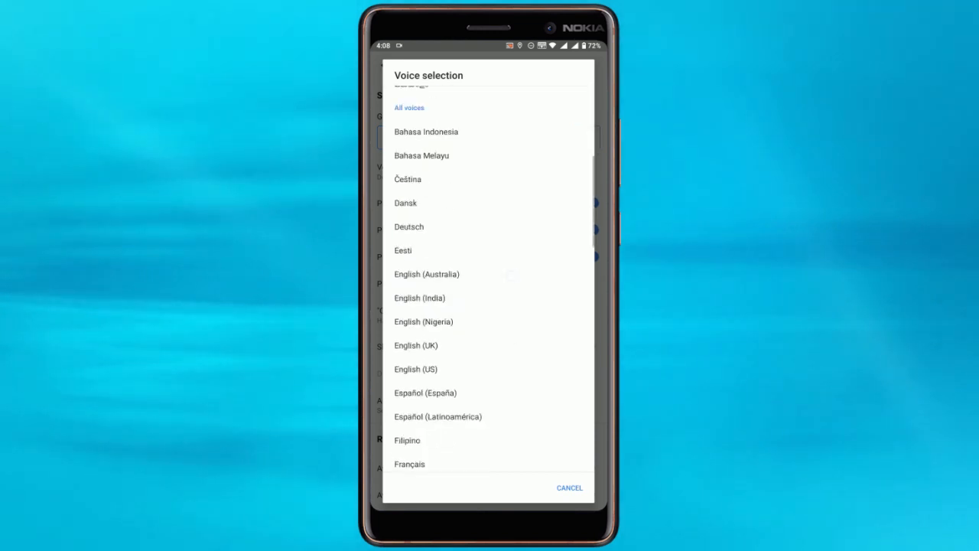
pyautogui.scroll(-3)
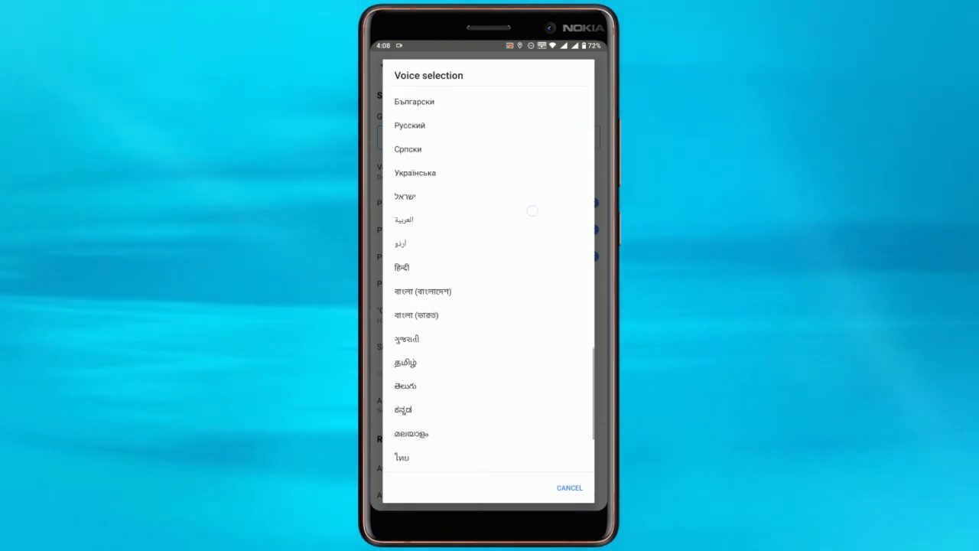
pyautogui.scroll(-3)
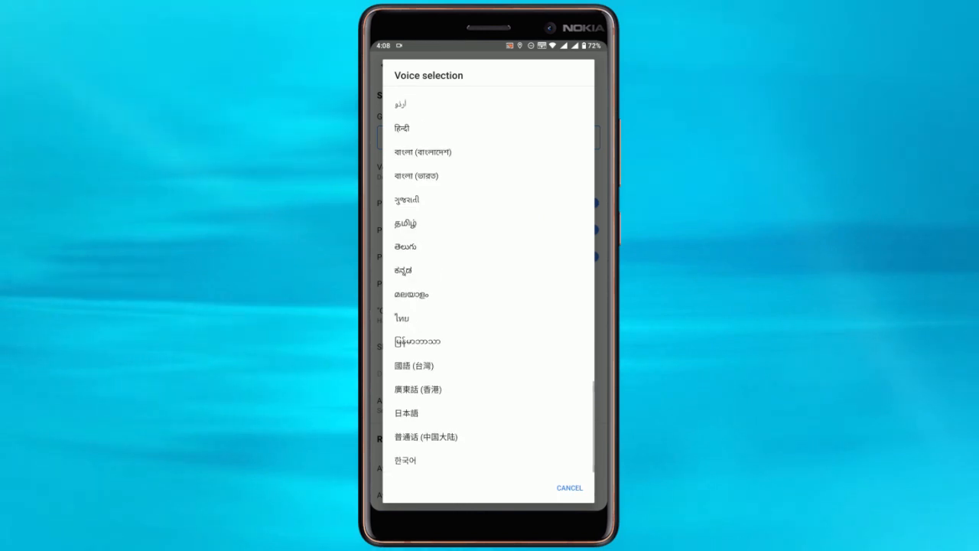
pyautogui.scroll(3)
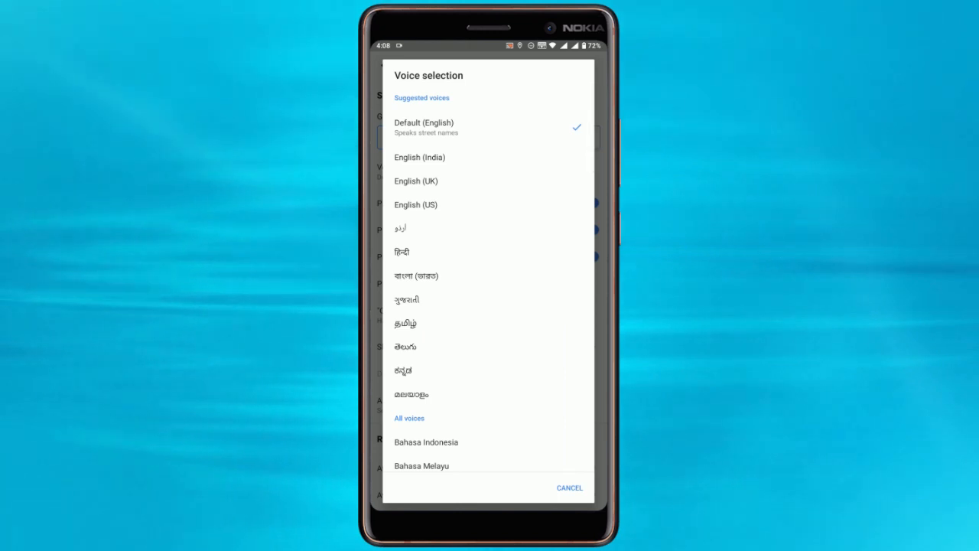
pyautogui.click(419, 156)
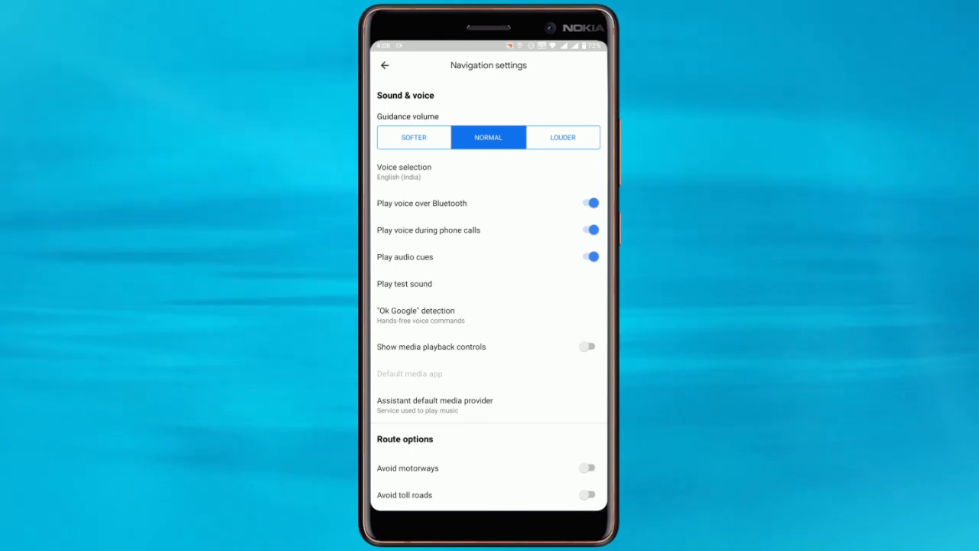
pyautogui.click(413, 138)
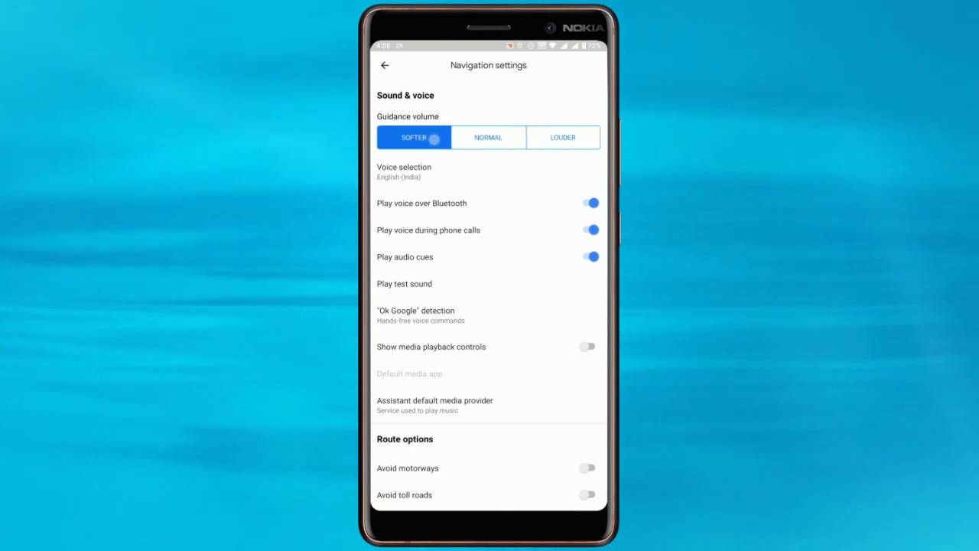
pyautogui.click(487, 137)
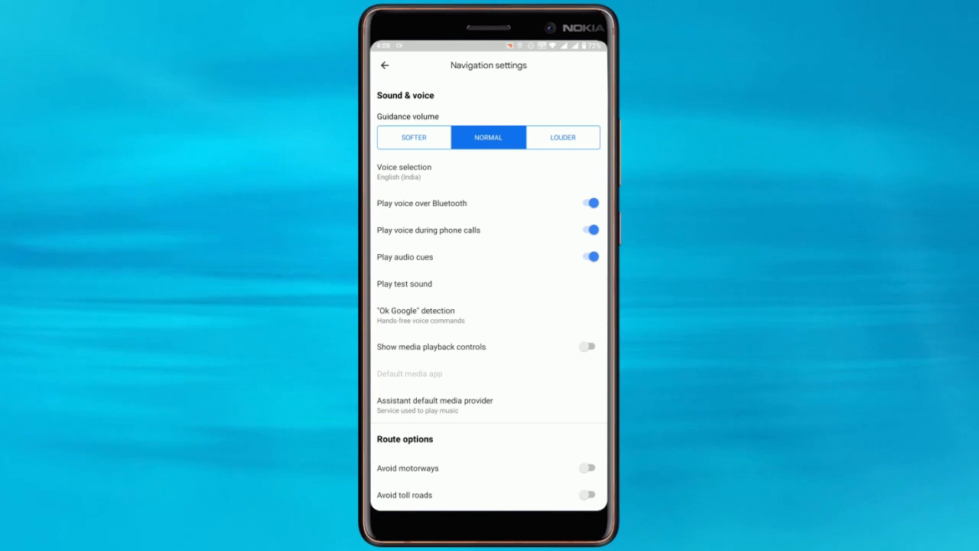